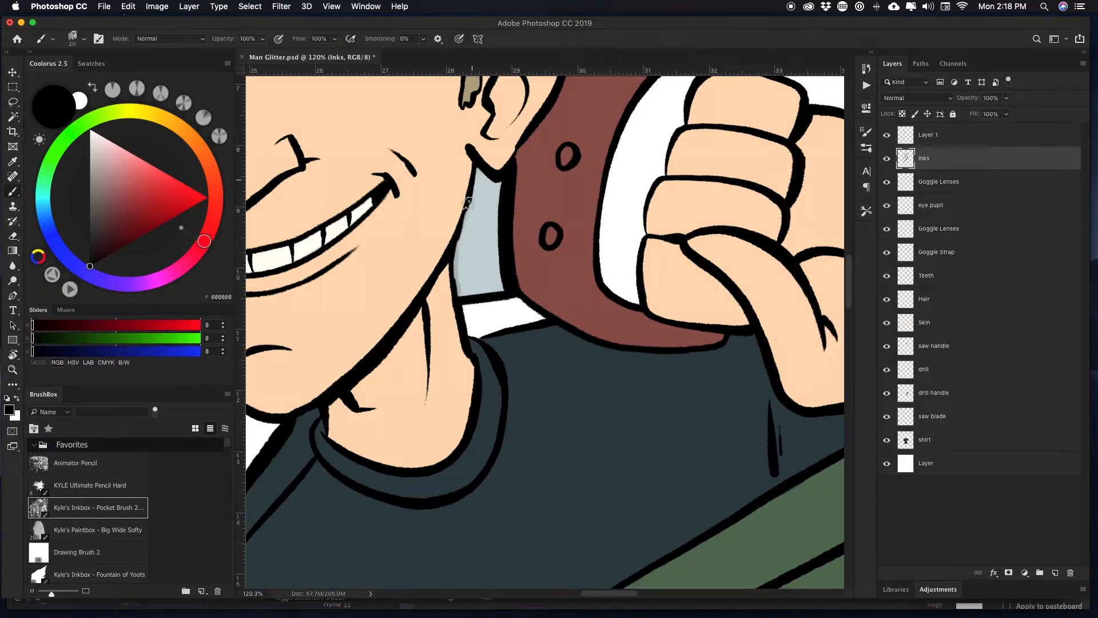
- Place the 'Man Glitter' title below the figure in a bold display font
{"action": "left_click", "coordinate": [978, 572]}
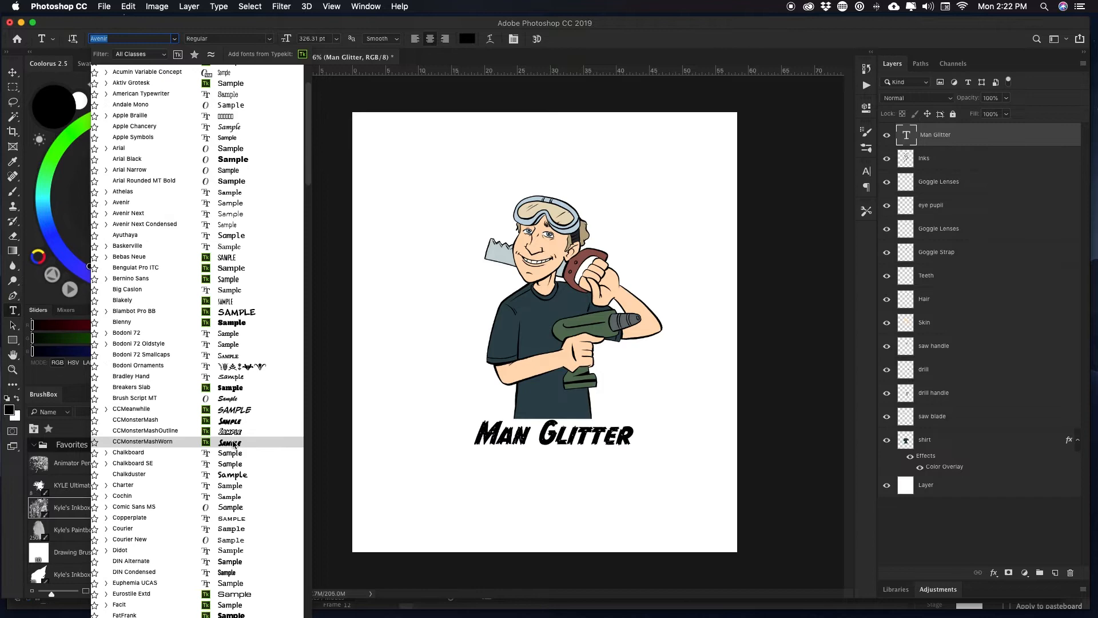
{"action": "left_click", "coordinate": [122, 321]}
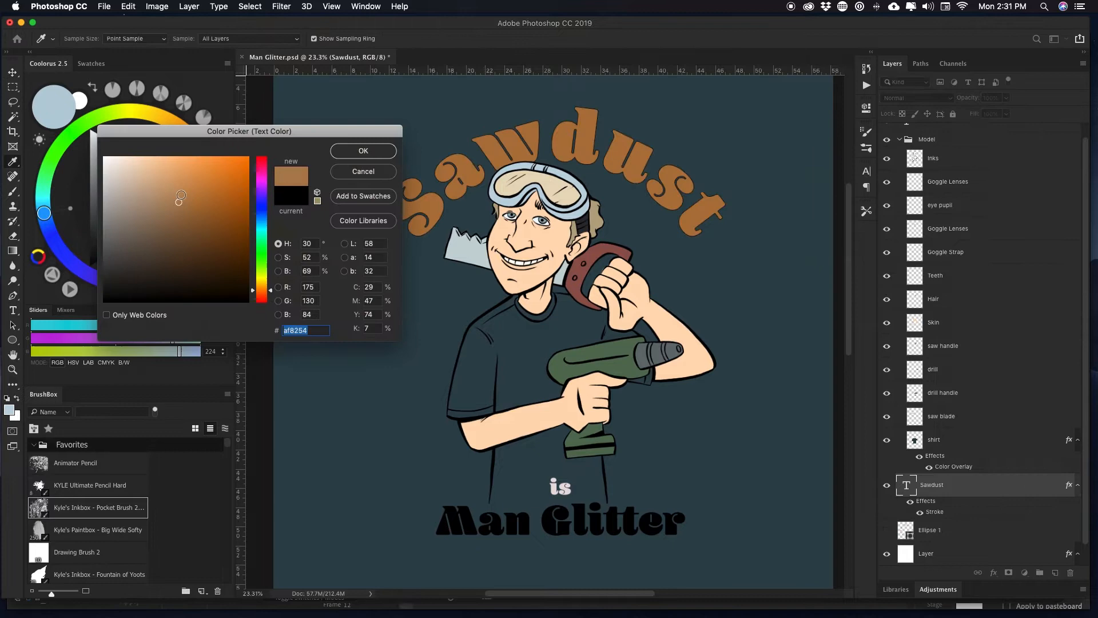
- Colour the Sawdust text pale tan and style the title layers
{"action": "left_click", "coordinate": [363, 151]}
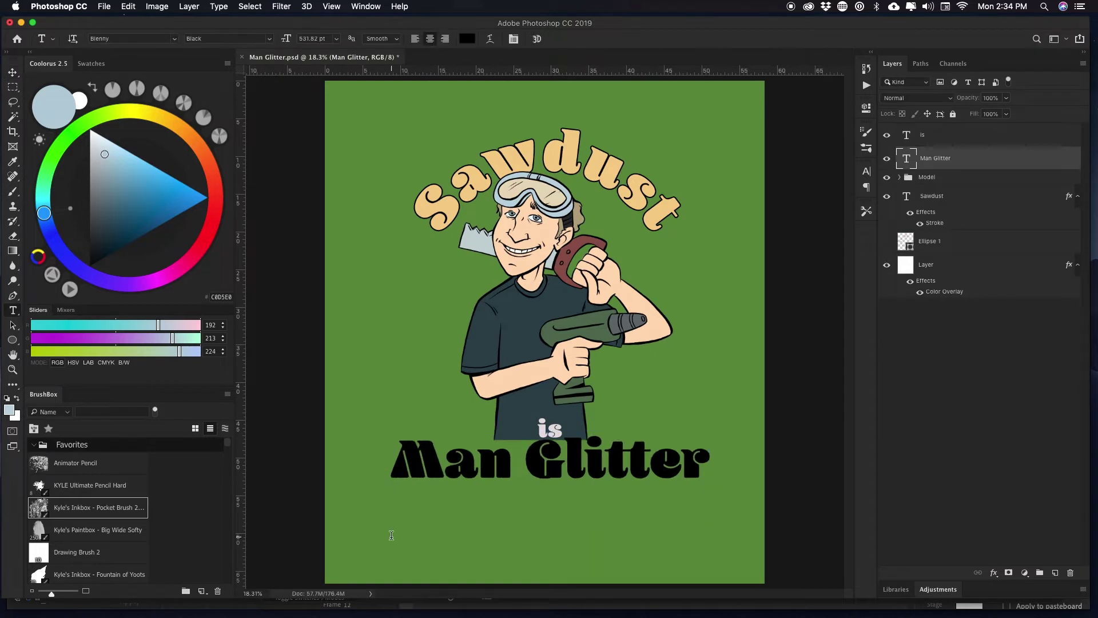
{"action": "left_click", "coordinate": [12, 72]}
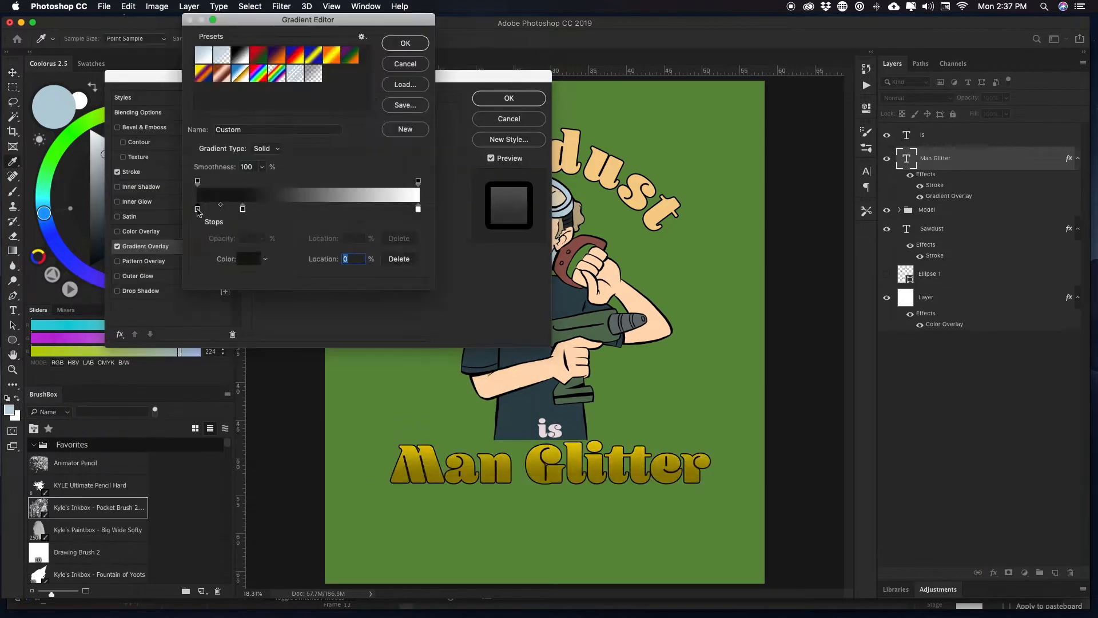
- Choose the dark end colour of the Man Glitter gold gradient
{"action": "left_click", "coordinate": [405, 42]}
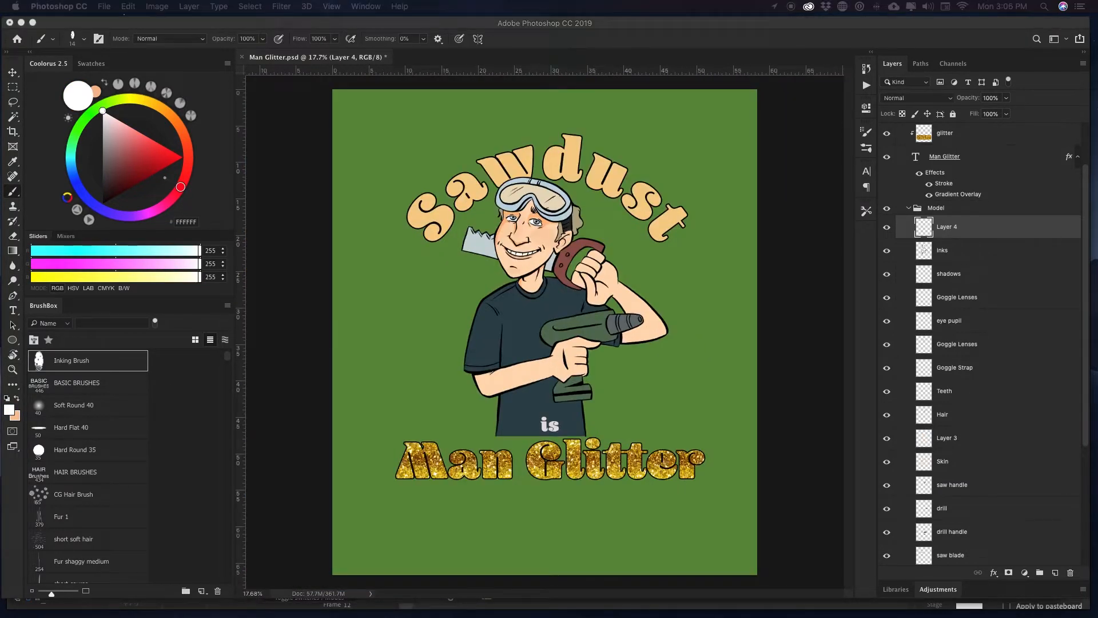
- Draw a light grey polygon starburst badge behind the character and duplicate it
{"action": "left_click", "coordinate": [13, 340]}
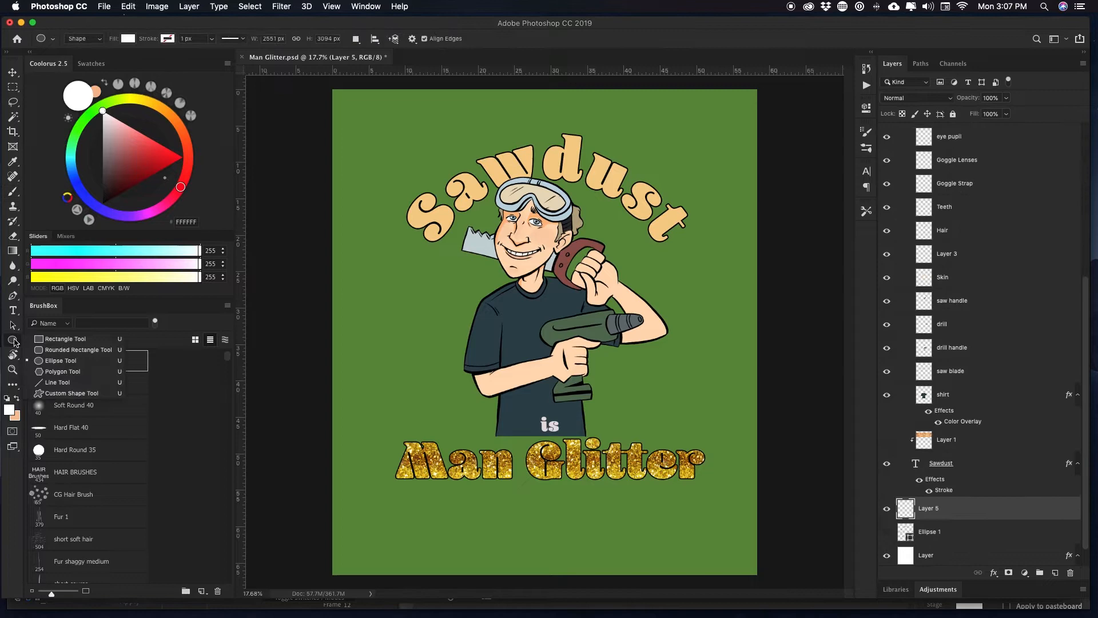
{"action": "left_click", "coordinate": [127, 39]}
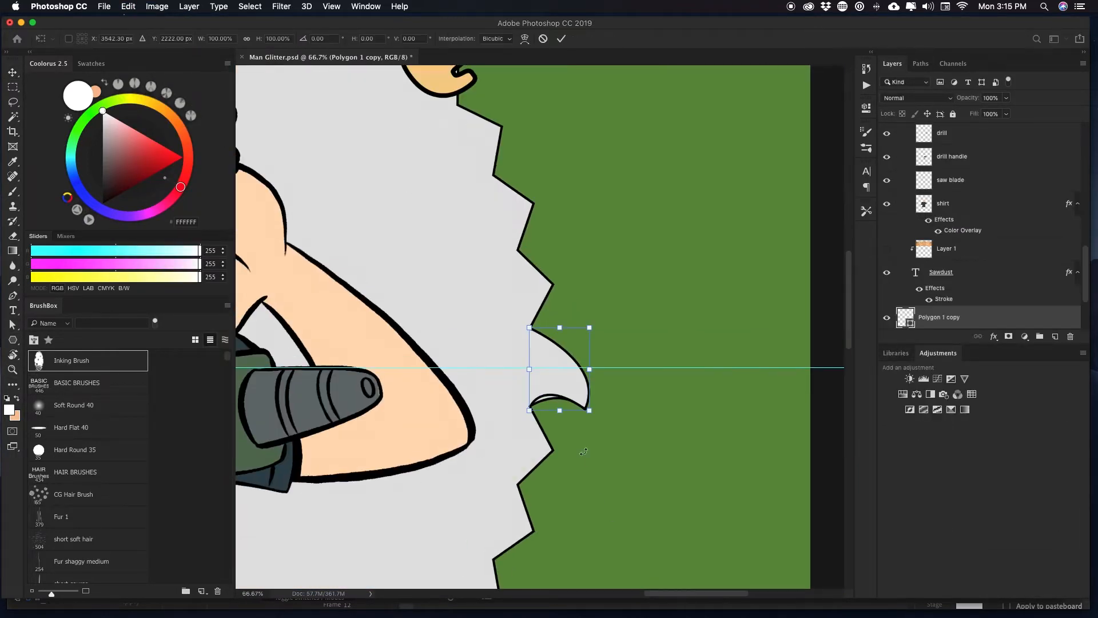
{"action": "left_click", "coordinate": [331, 7]}
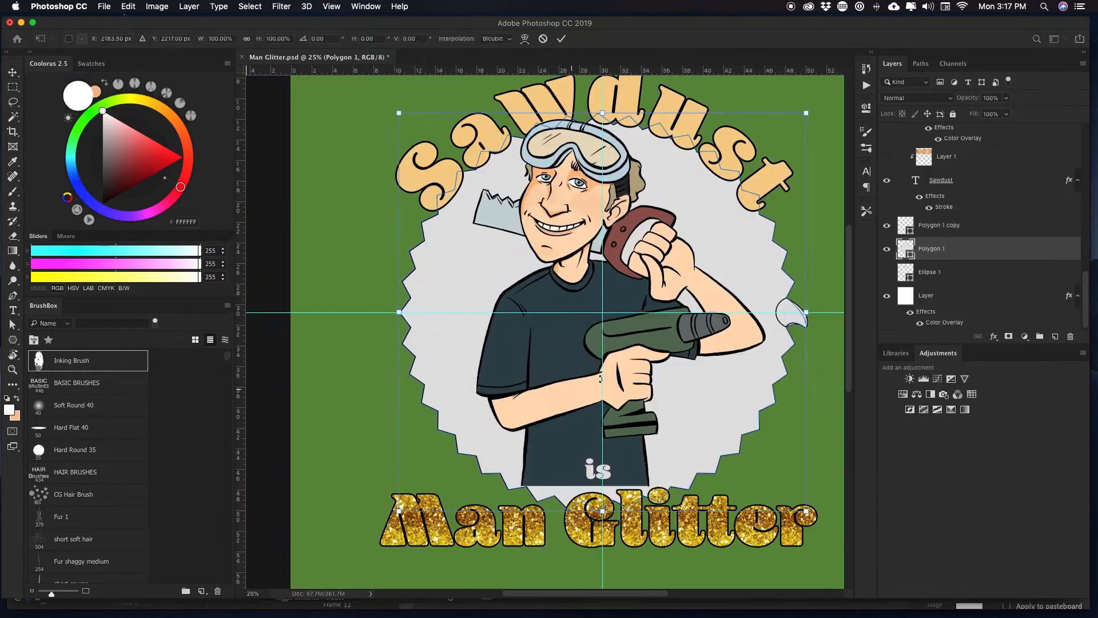
{"action": "left_click", "coordinate": [249, 7]}
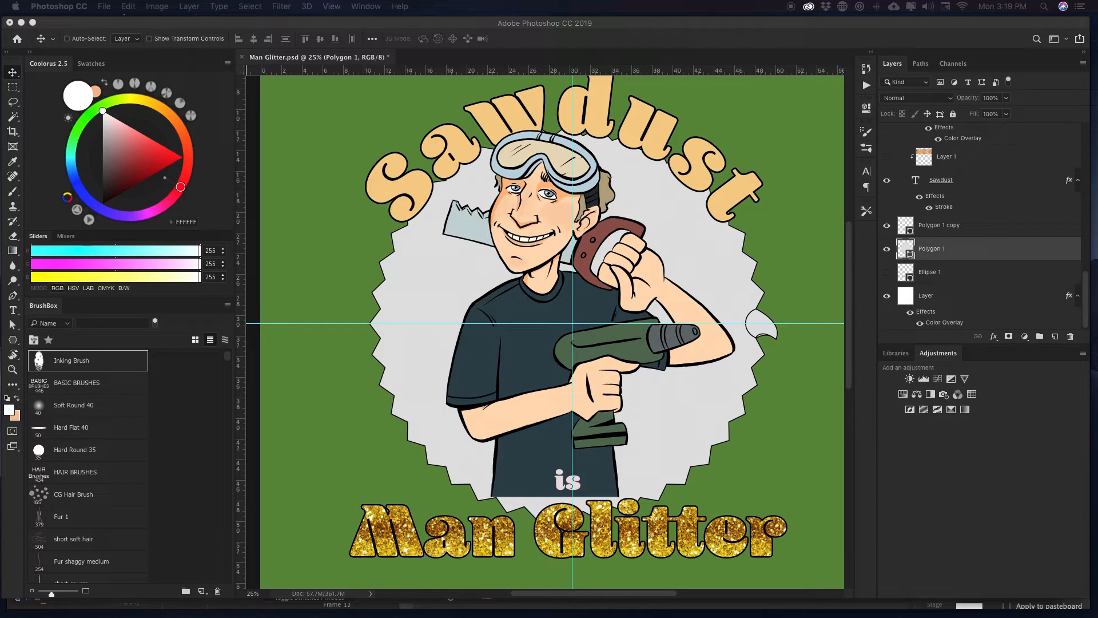
{"action": "left_click", "coordinate": [938, 225]}
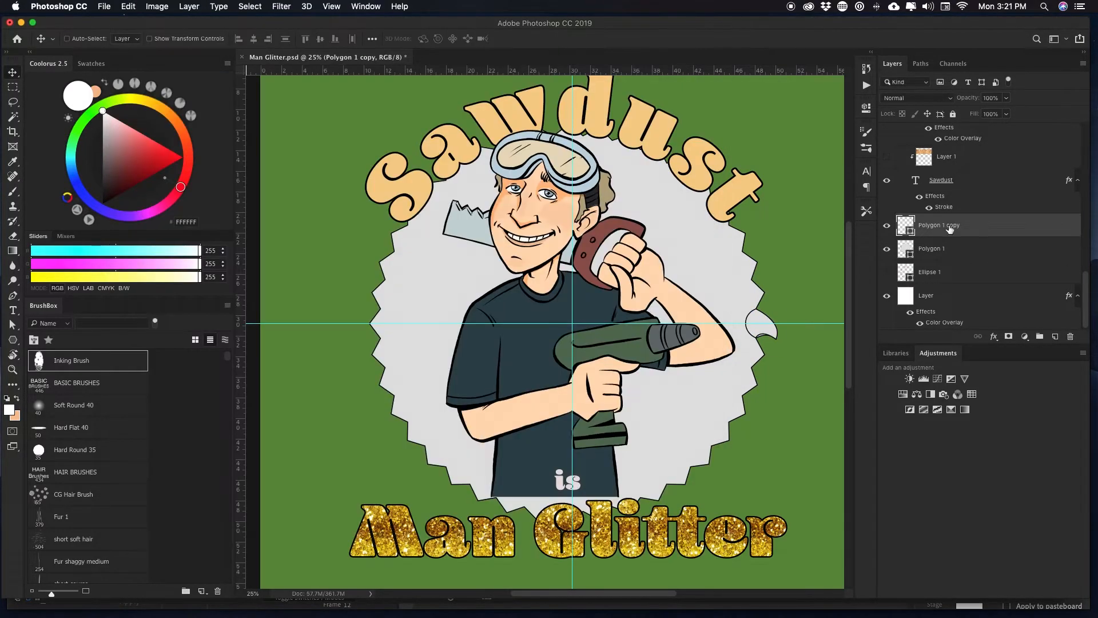
{"action": "mouse_move", "coordinate": [993, 218]}
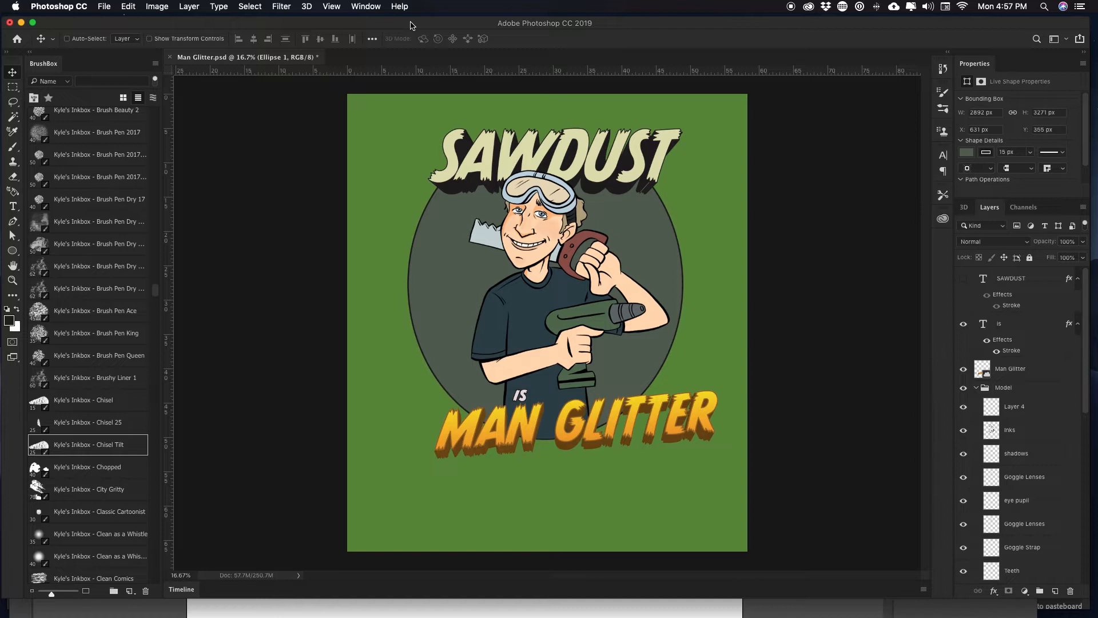
- Rename the new layer 'highlight' and set it to Screen blending for painting
{"action": "left_click", "coordinate": [1016, 453]}
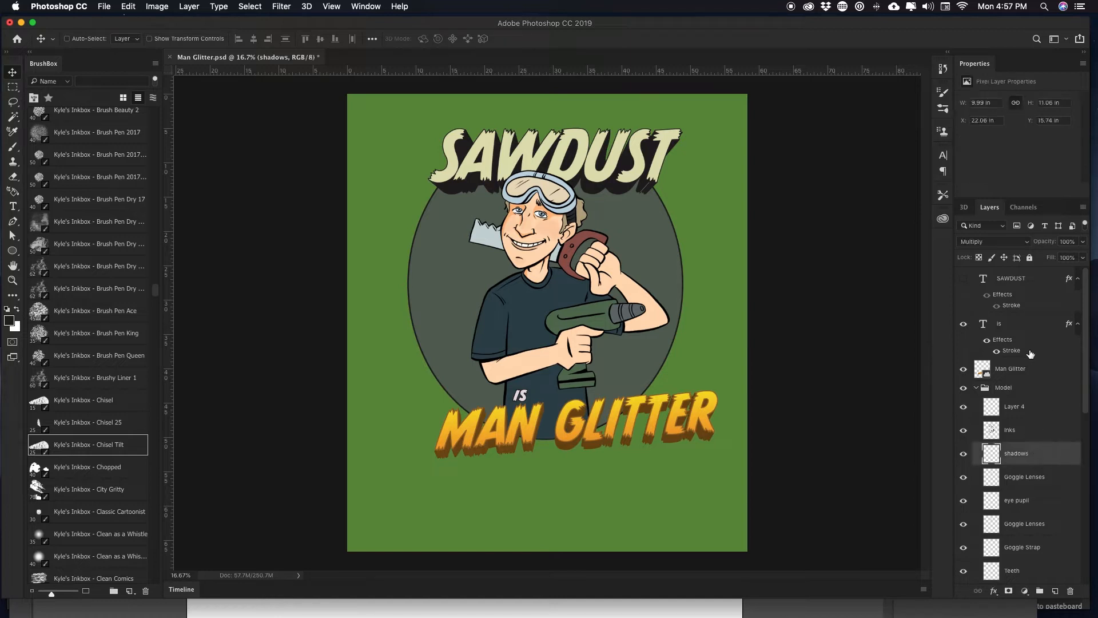
{"action": "double_click", "coordinate": [1016, 453]}
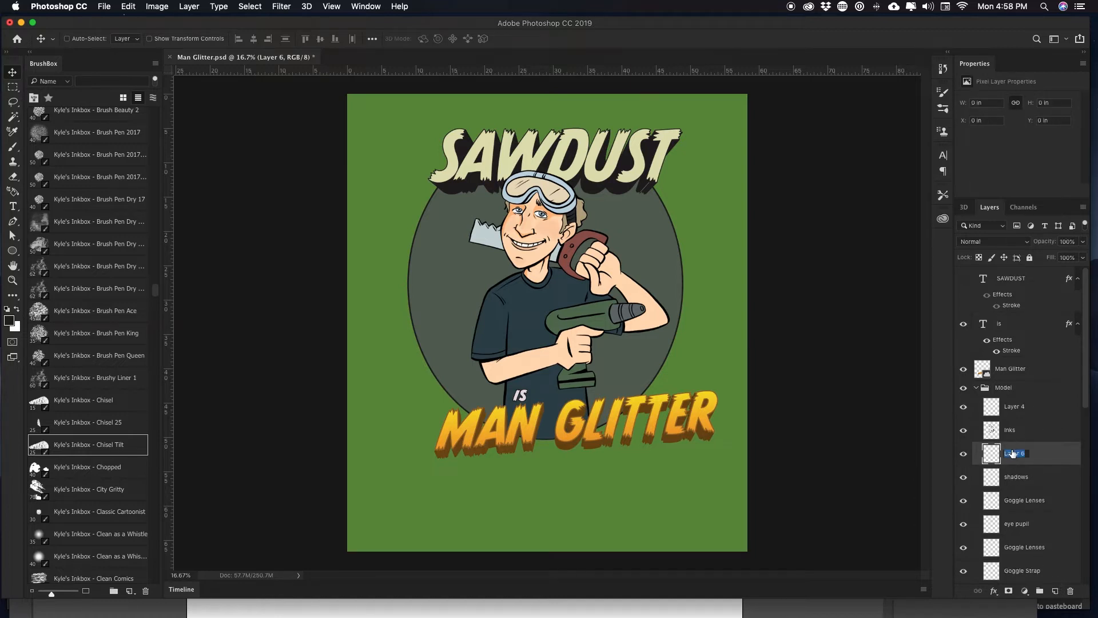
{"action": "type", "text": "highlights"}
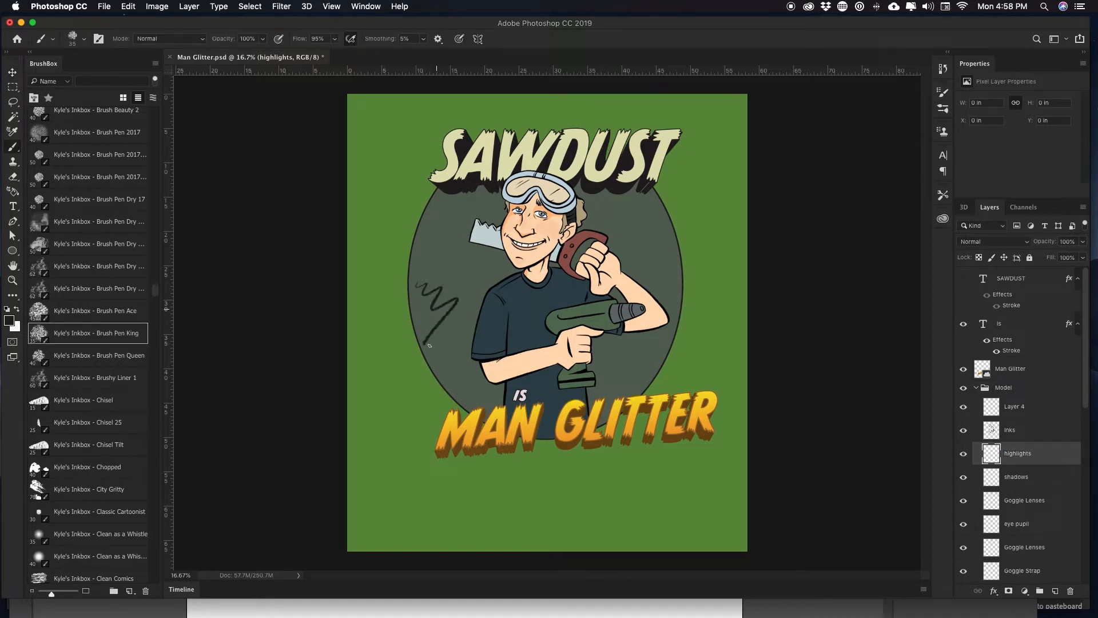
{"action": "left_click", "coordinate": [12, 280]}
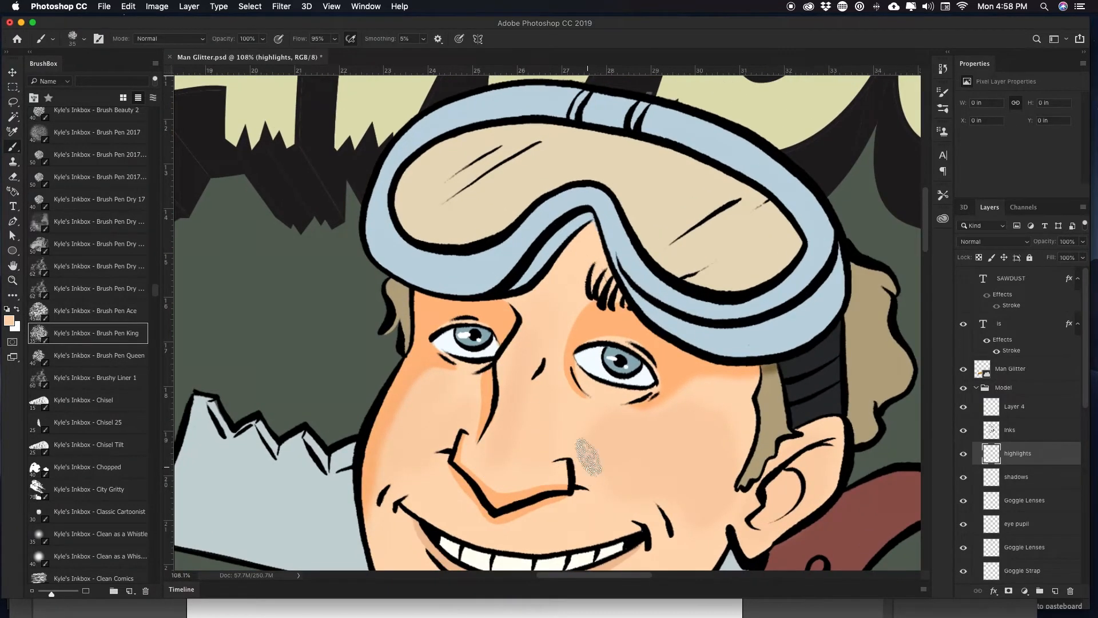
{"action": "mouse_move", "coordinate": [530, 457]}
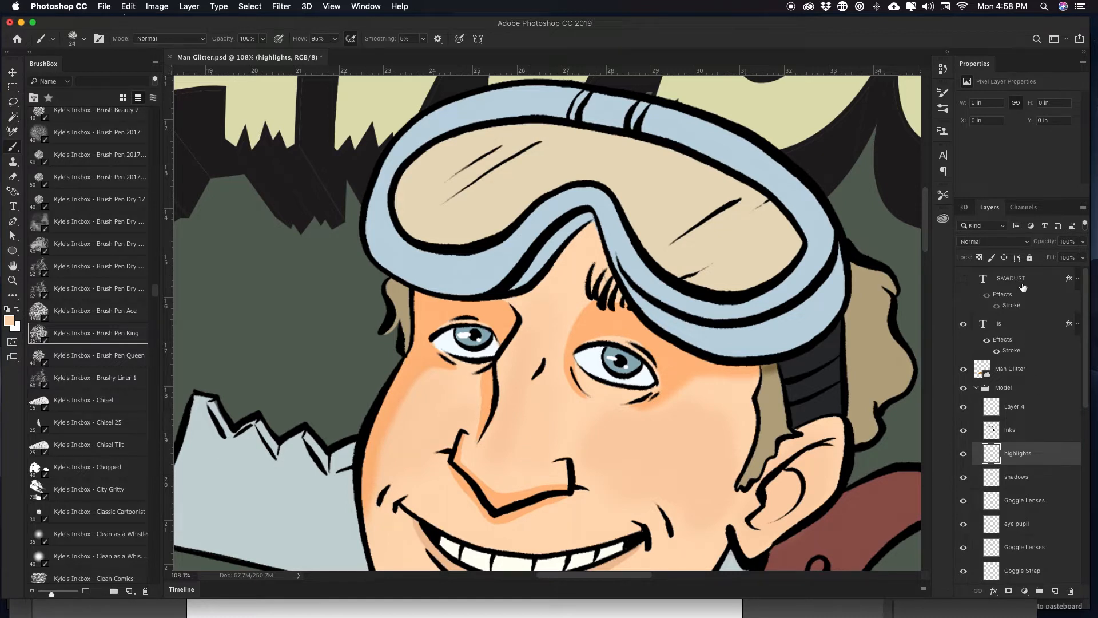
{"action": "mouse_move", "coordinate": [1035, 245]}
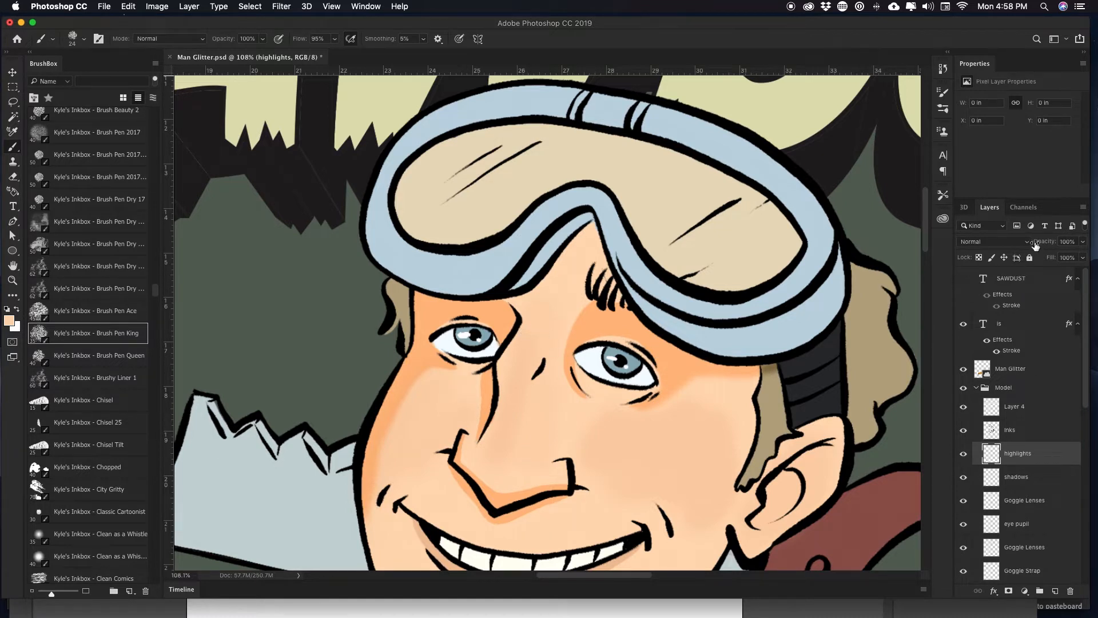
{"action": "left_click", "coordinate": [991, 241]}
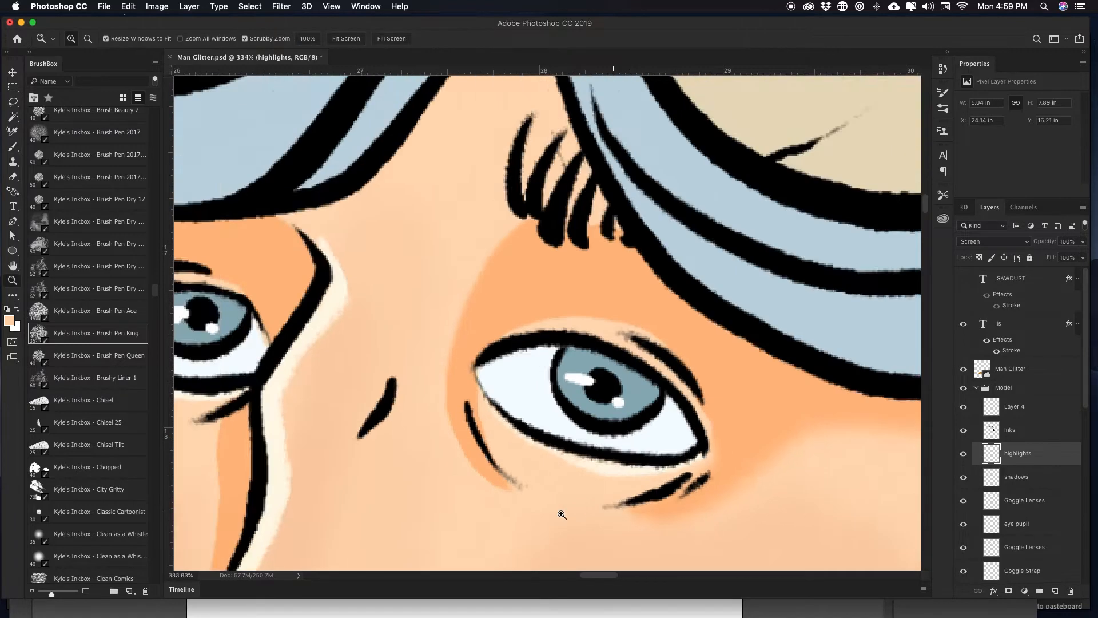
- Brush a pale highlight on top of the ear, then select the shadows layer
{"action": "left_click", "coordinate": [344, 39]}
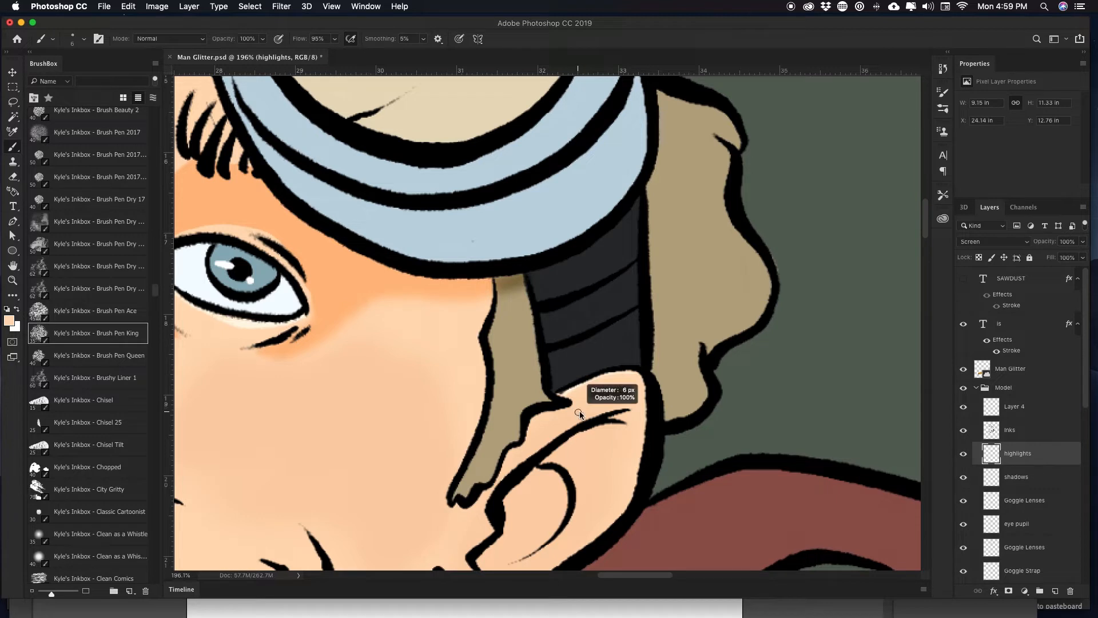
{"action": "left_click", "coordinate": [611, 412]}
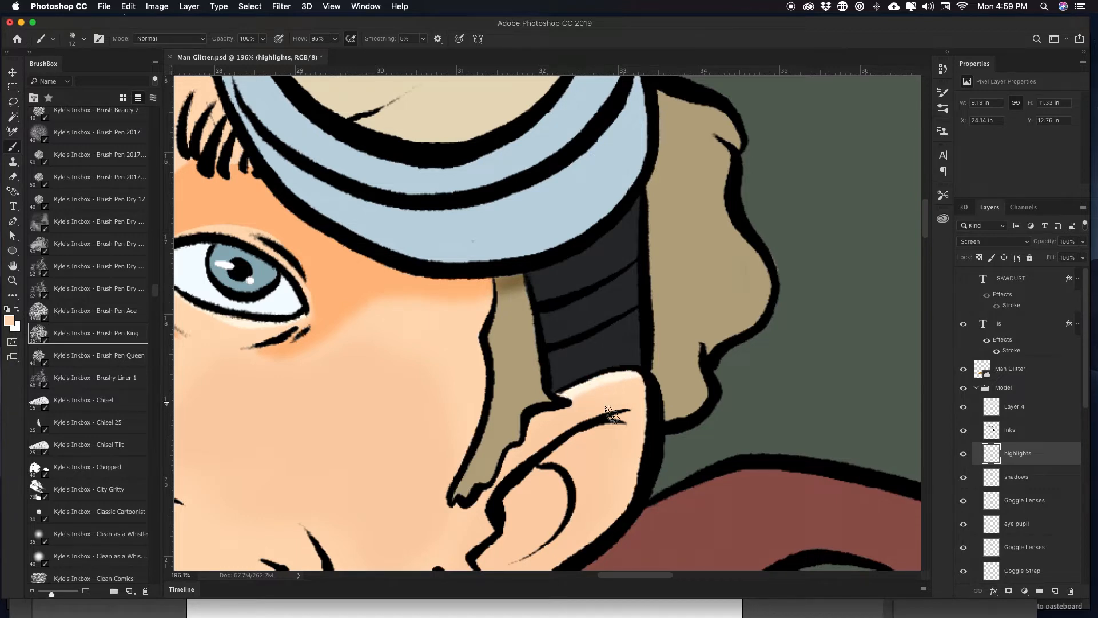
{"action": "scroll", "scroll_direction": "down", "scroll_amount": 3}
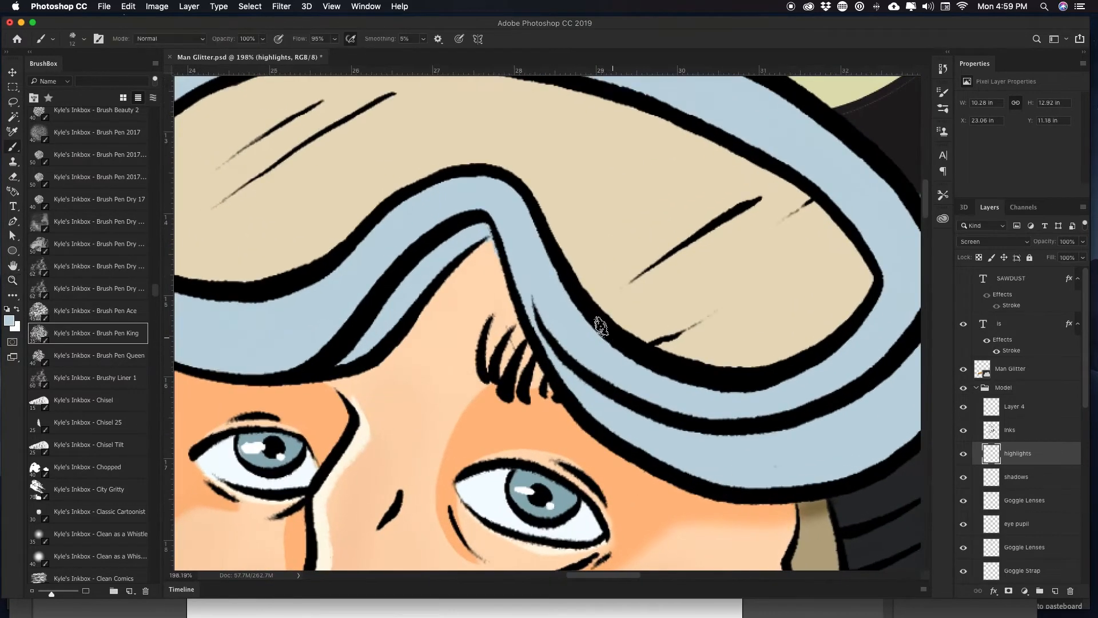
{"action": "left_click", "coordinate": [13, 266]}
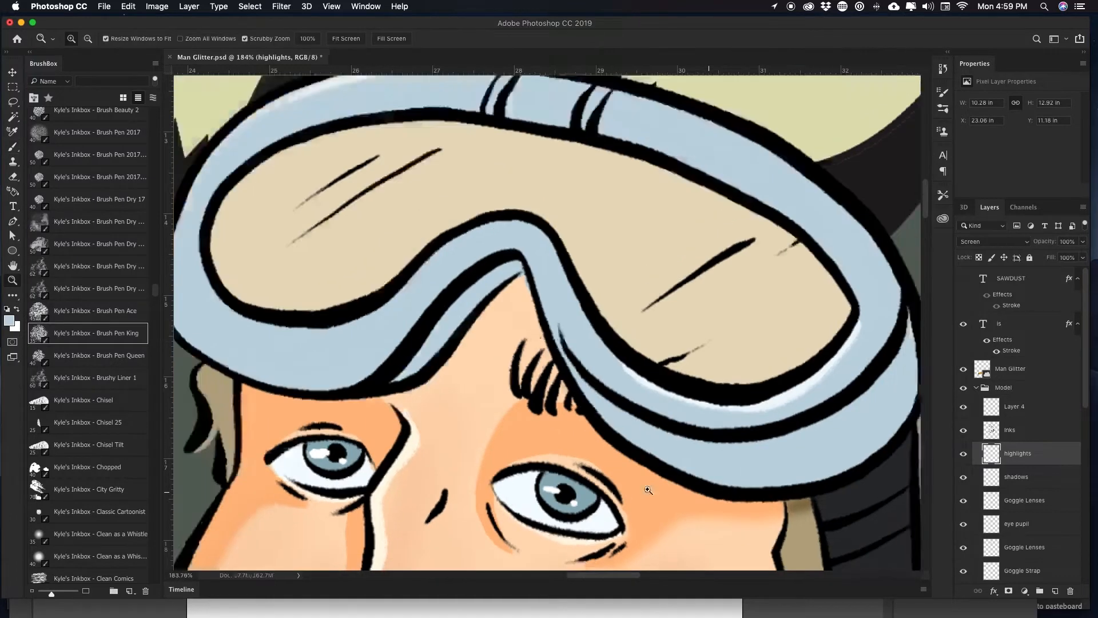
{"action": "left_click", "coordinate": [1017, 477]}
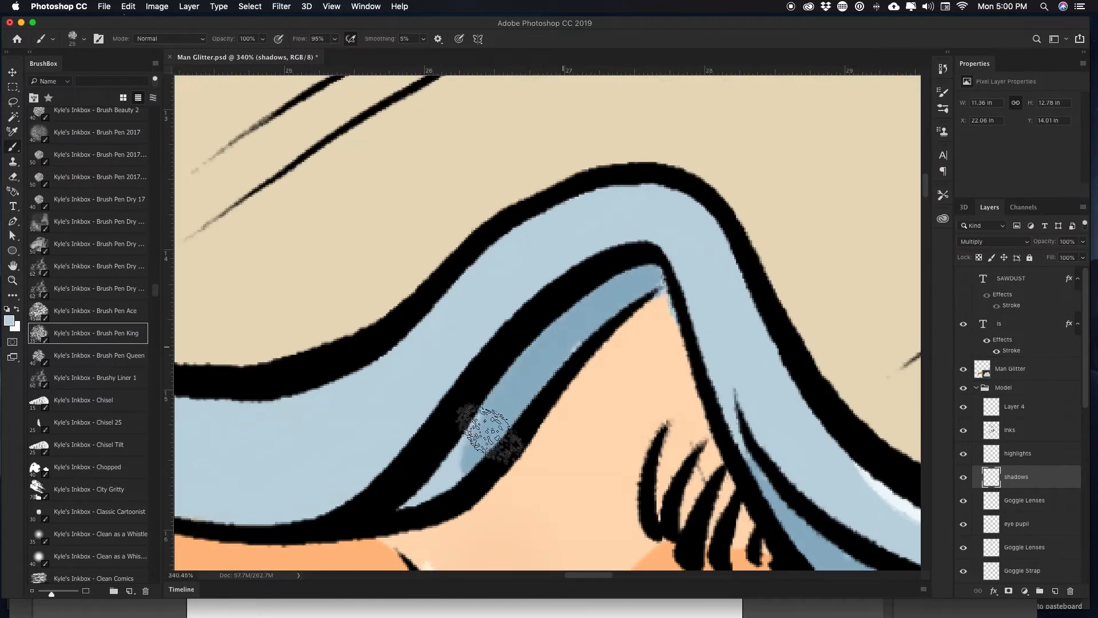
- Brush shadows beneath the goggles, under the chin and along the jaw below the ear
{"action": "left_click", "coordinate": [12, 279]}
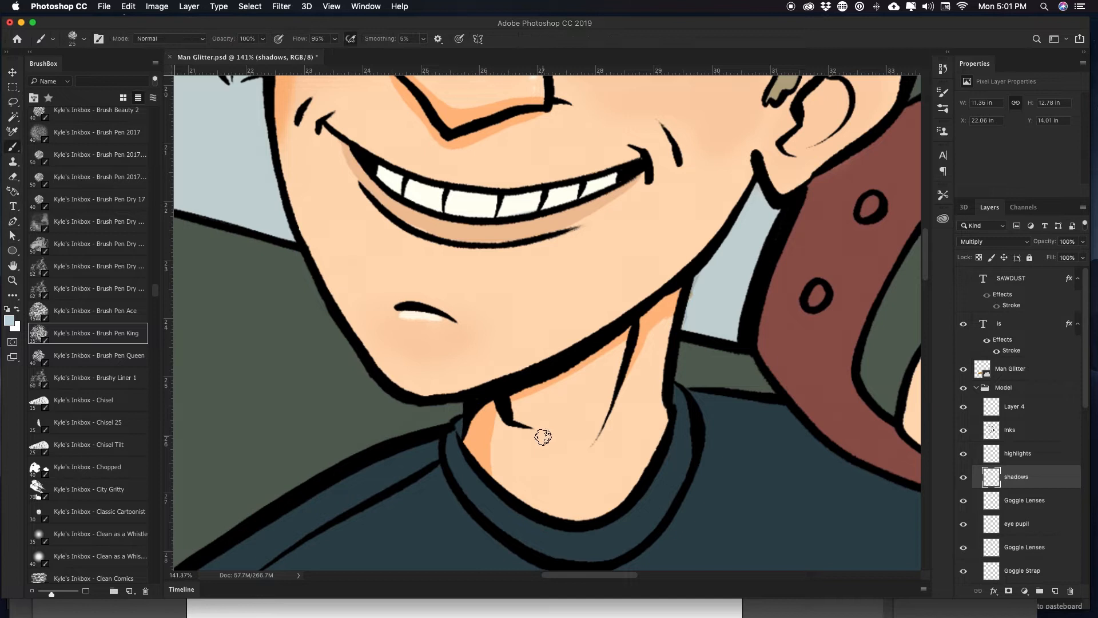
{"action": "left_click", "coordinate": [491, 410]}
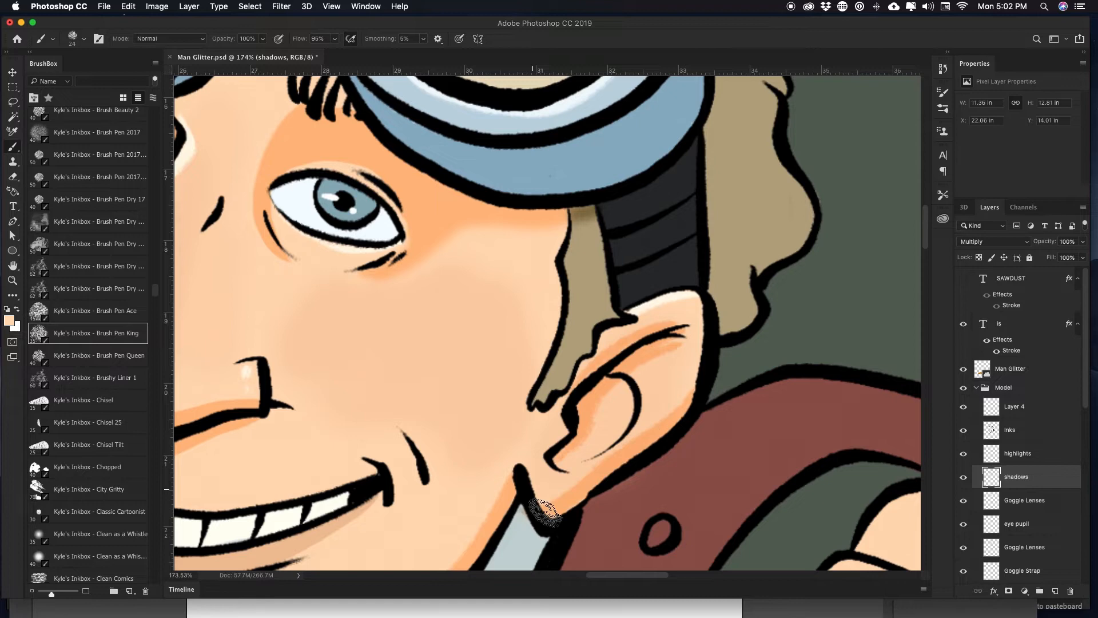
{"action": "left_click", "coordinate": [12, 264]}
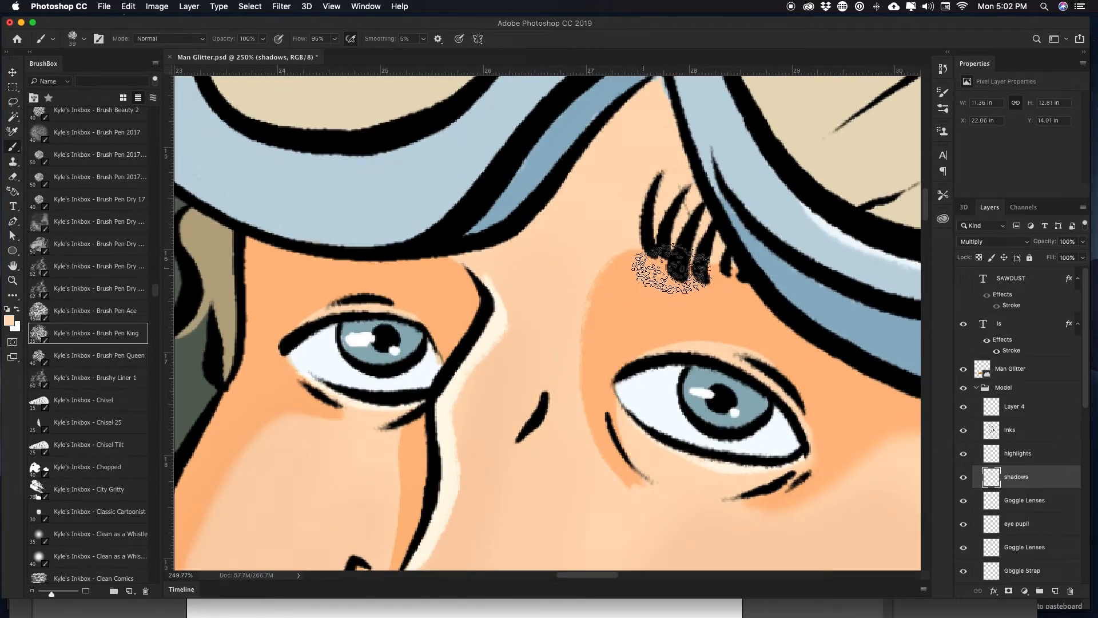
- Scroll the Layers panel and zoom out to view the whole shaded poster
{"action": "scroll", "scroll_direction": "down", "scroll_amount": 3}
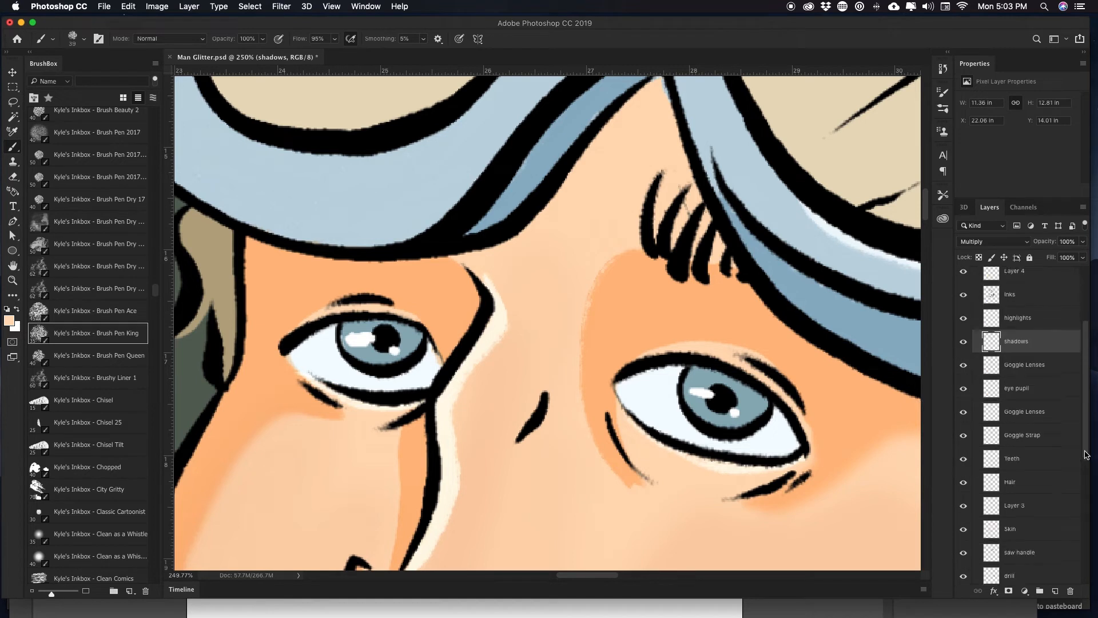
{"action": "scroll", "scroll_direction": "down", "scroll_amount": 3}
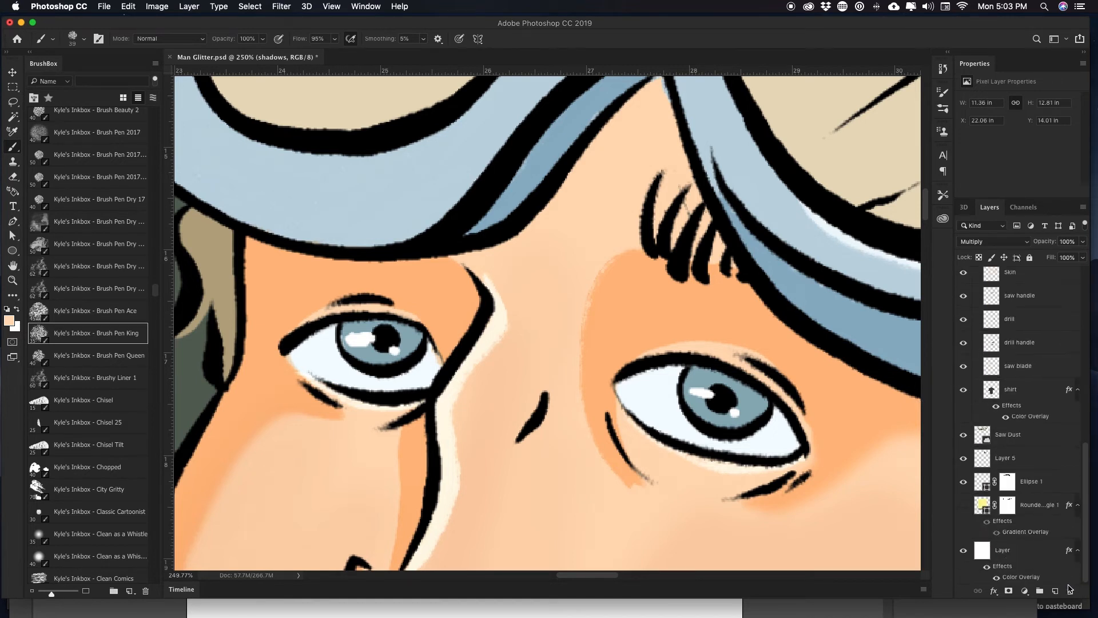
{"action": "scroll", "scroll_direction": "up", "scroll_amount": 3}
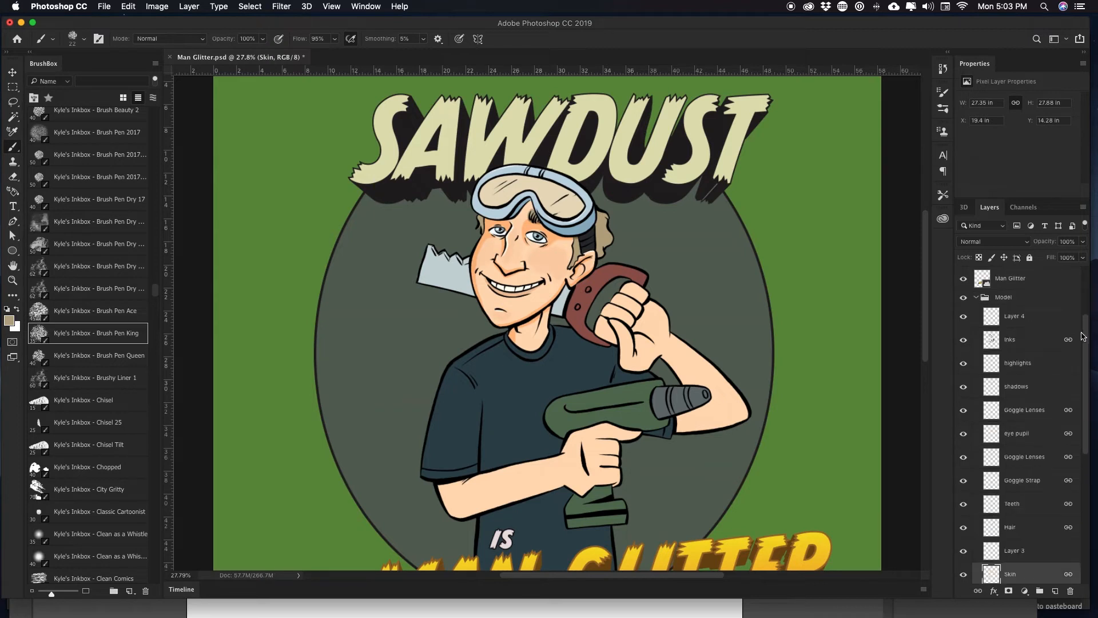
- Select the shadows layer and filter the BrushBox list to 'smudge' brushes
{"action": "left_click", "coordinate": [1016, 385]}
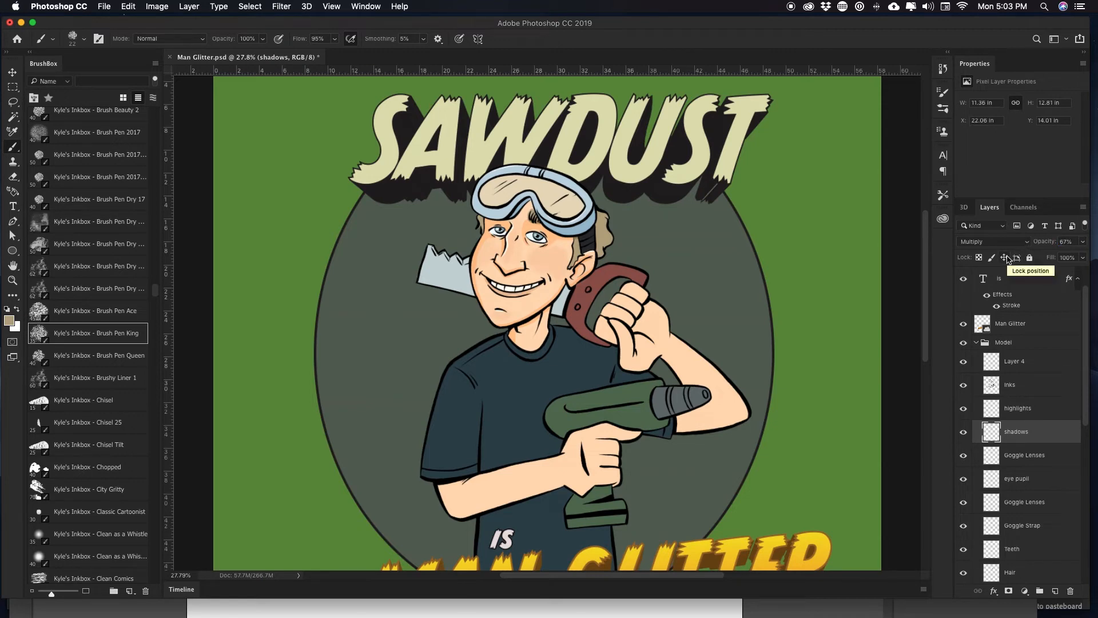
{"action": "type", "text": "blu"}
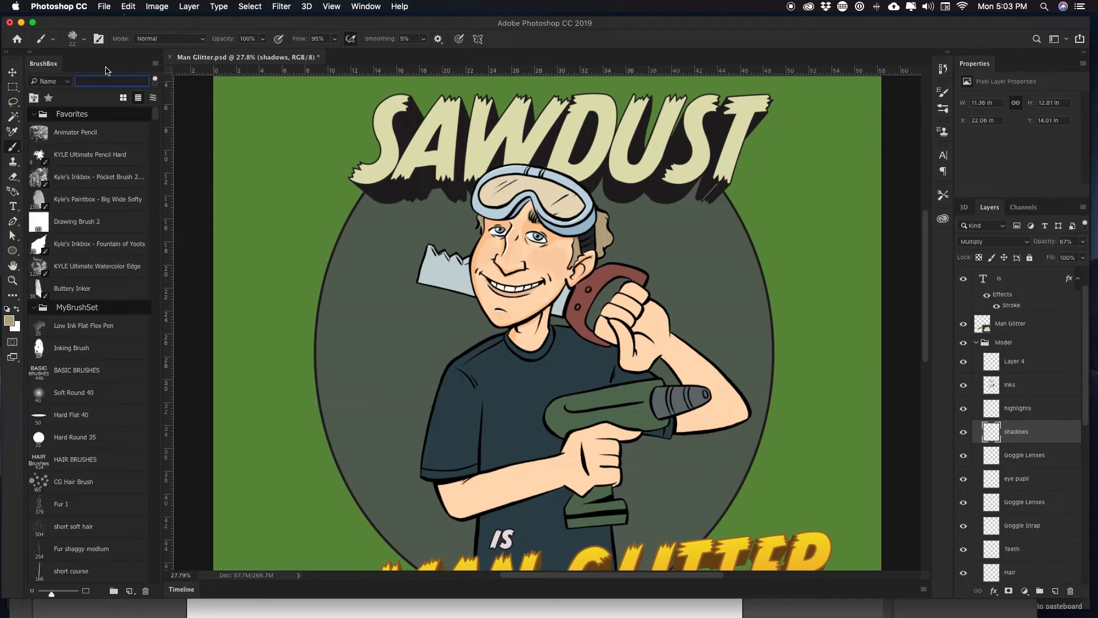
{"action": "left_click", "coordinate": [111, 80]}
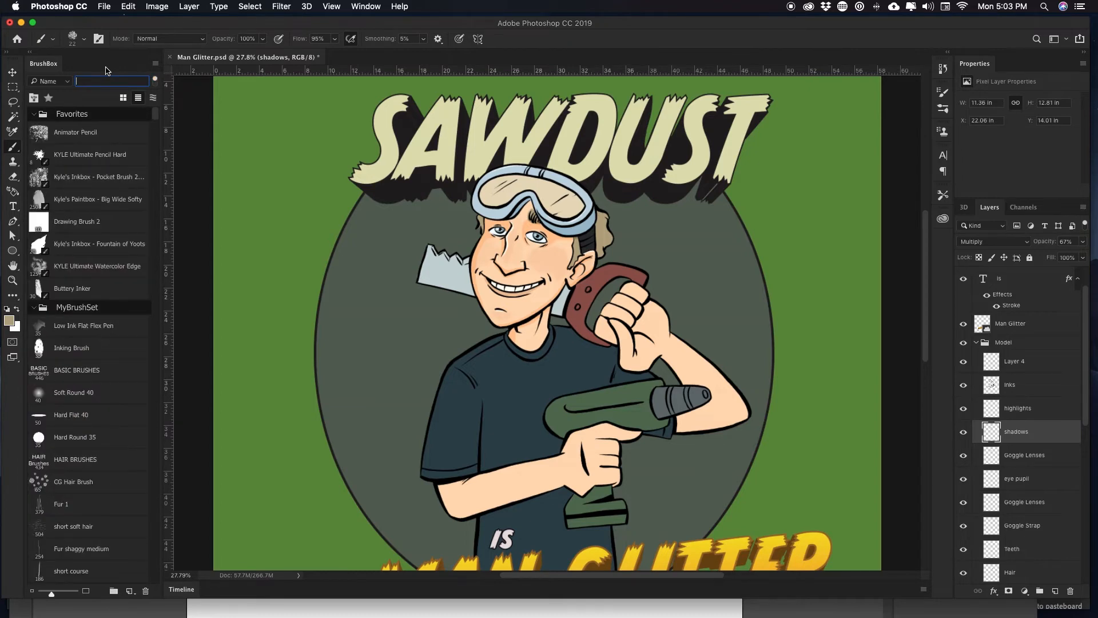
{"action": "type", "text": "smudge"}
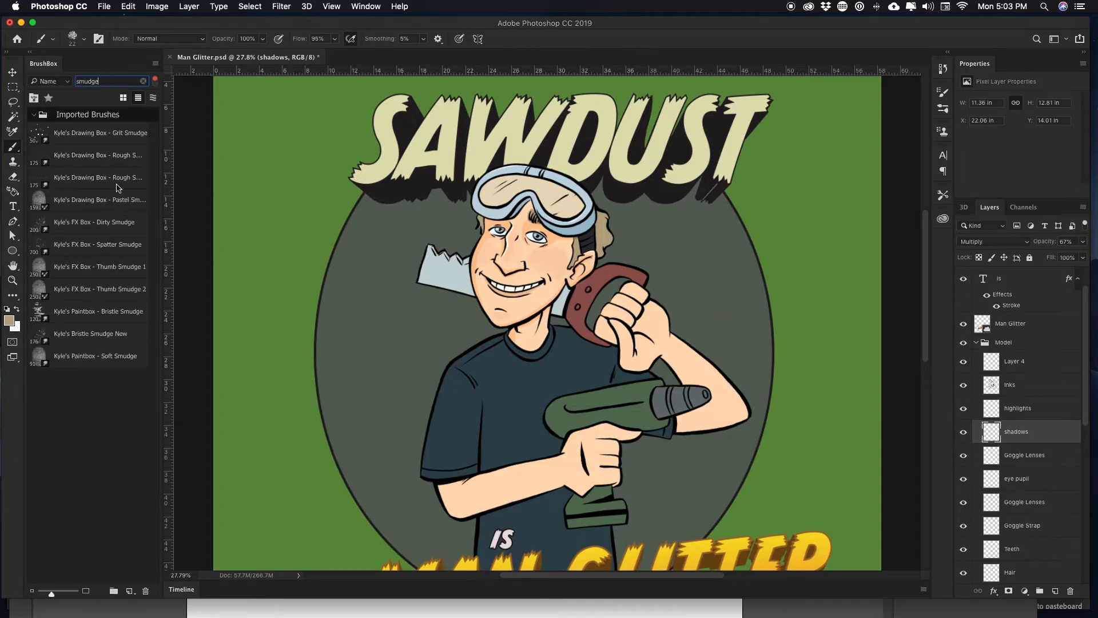
{"action": "mouse_move", "coordinate": [106, 316]}
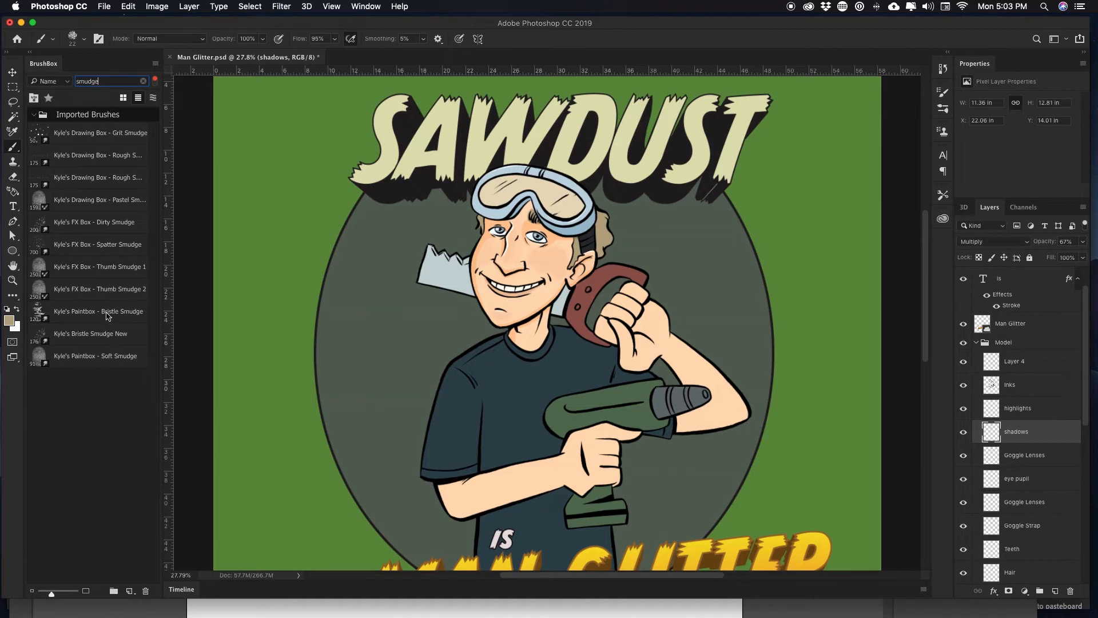